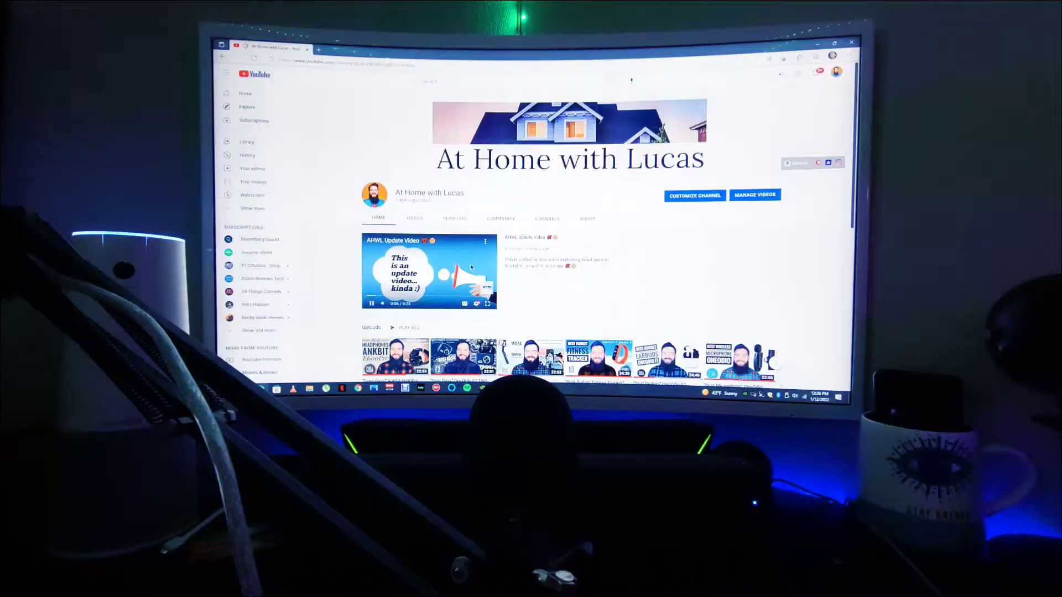
Switch the featured 'AHWL Update Video' on the At Home with Lucas channel to full screen
{"action": "left_click", "coordinate": [485, 303]}
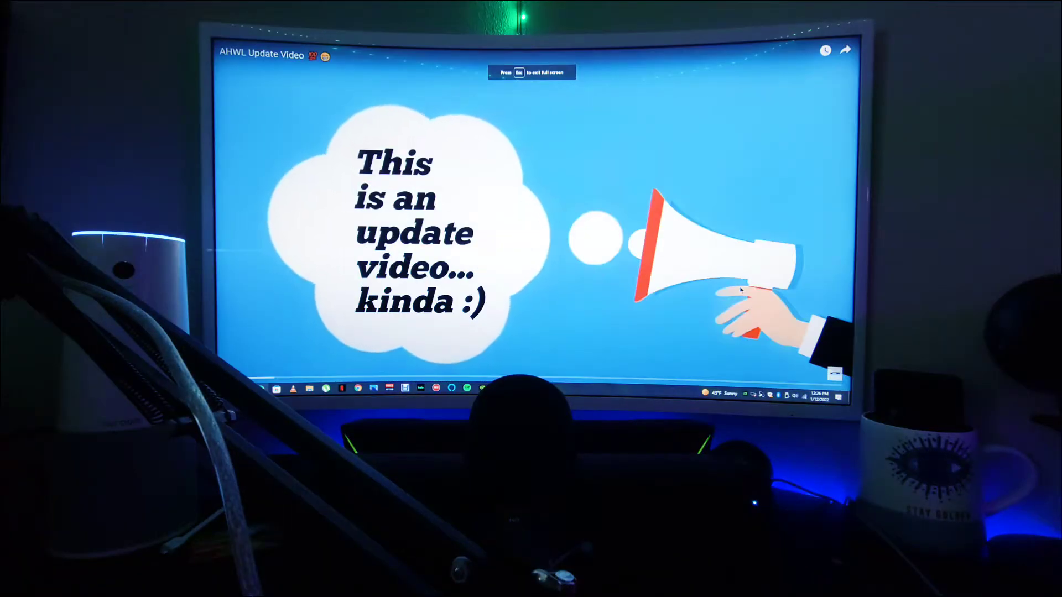